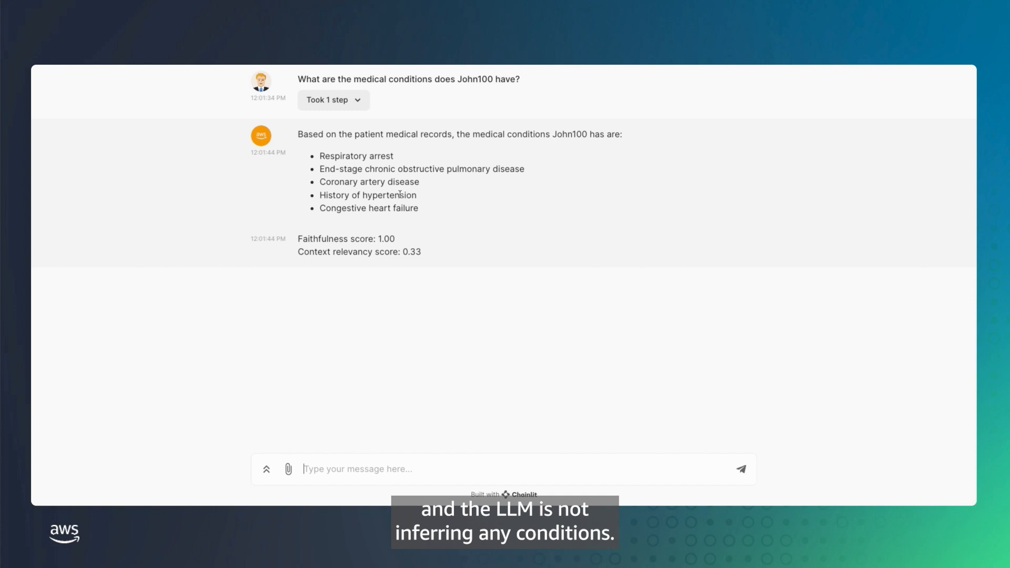
Step: Ask the assistant whether the patient has any imaging studies
{"action": "type", "text": "Does he have any imaging studie"}
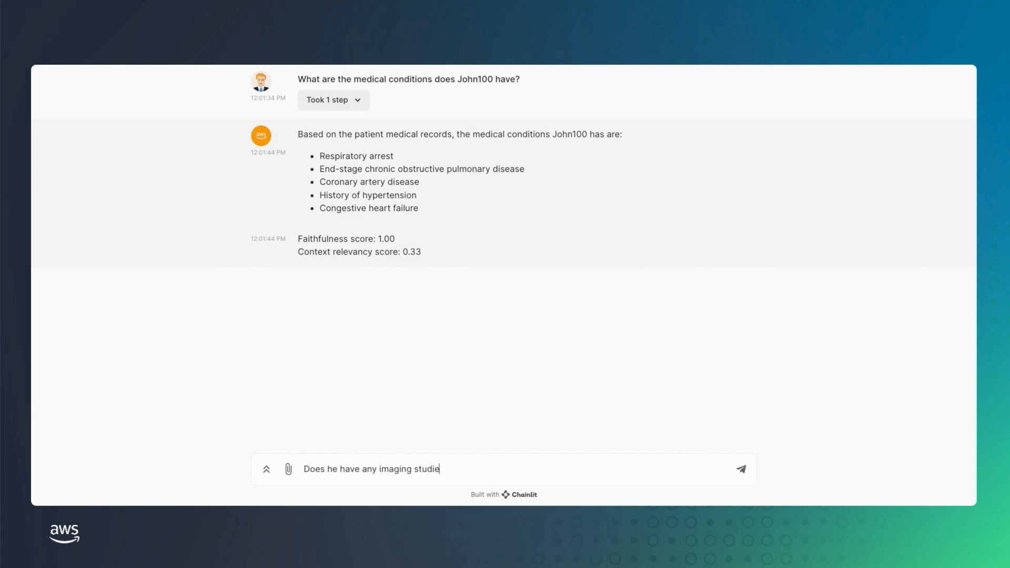
{"action": "left_click", "coordinate": [739, 468]}
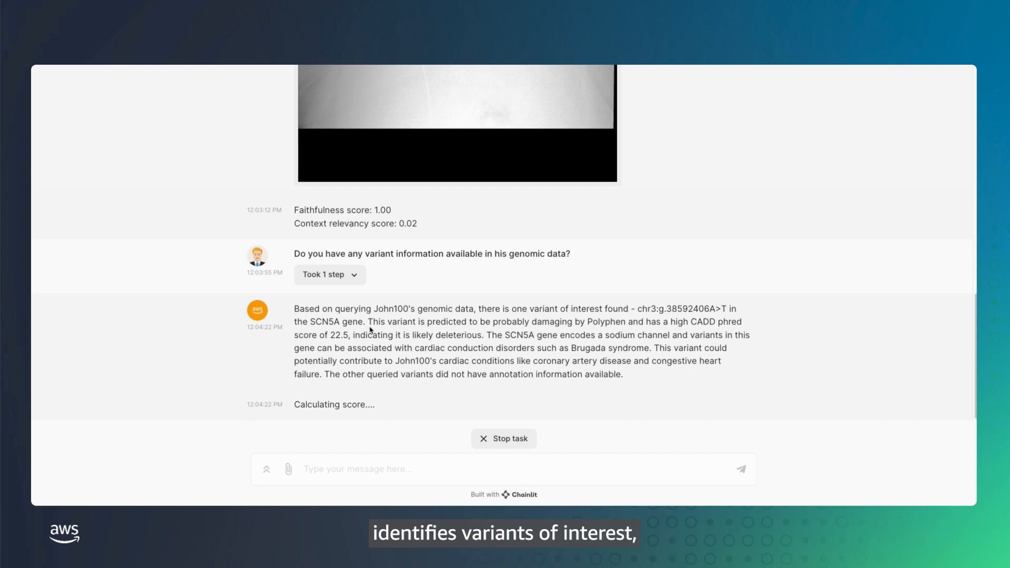
Step: Ask about clinical conditions linked to the SCN5A variant and any targeted therapies
{"action": "type", "text": "What are the known clinical conditions"}
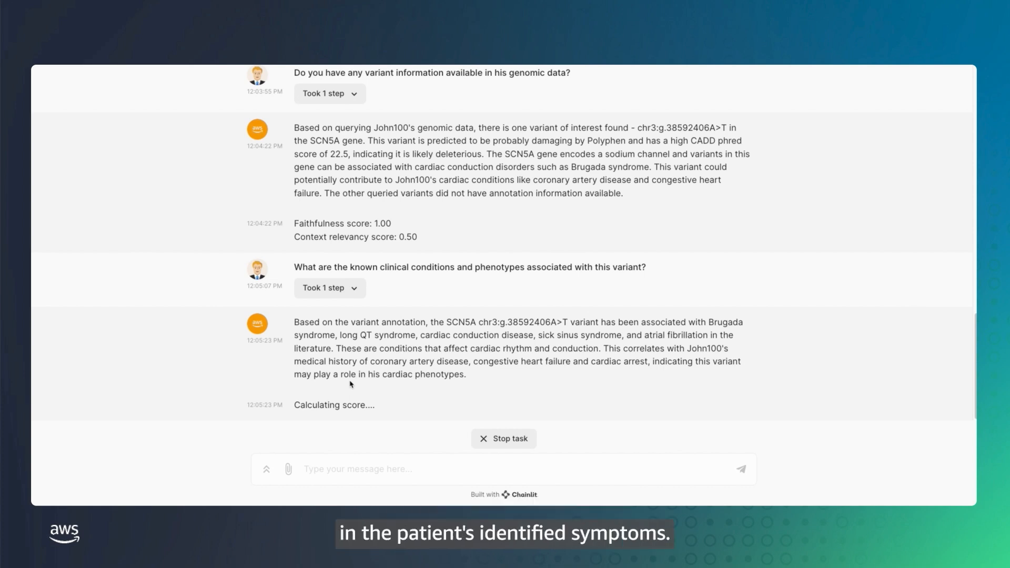
{"action": "type", "text": "Are there any therap"}
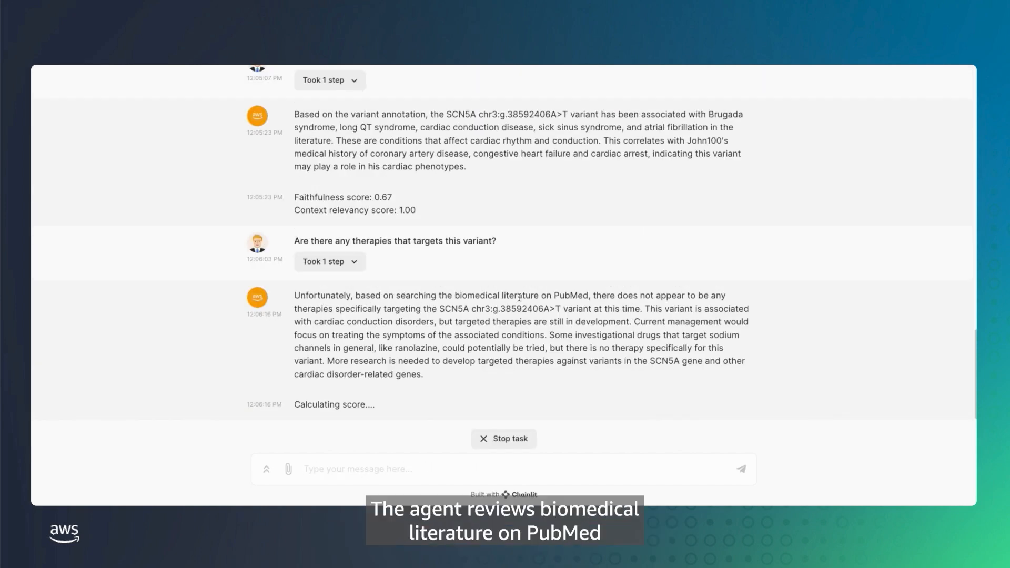
{"action": "mouse_move", "coordinate": [453, 307]}
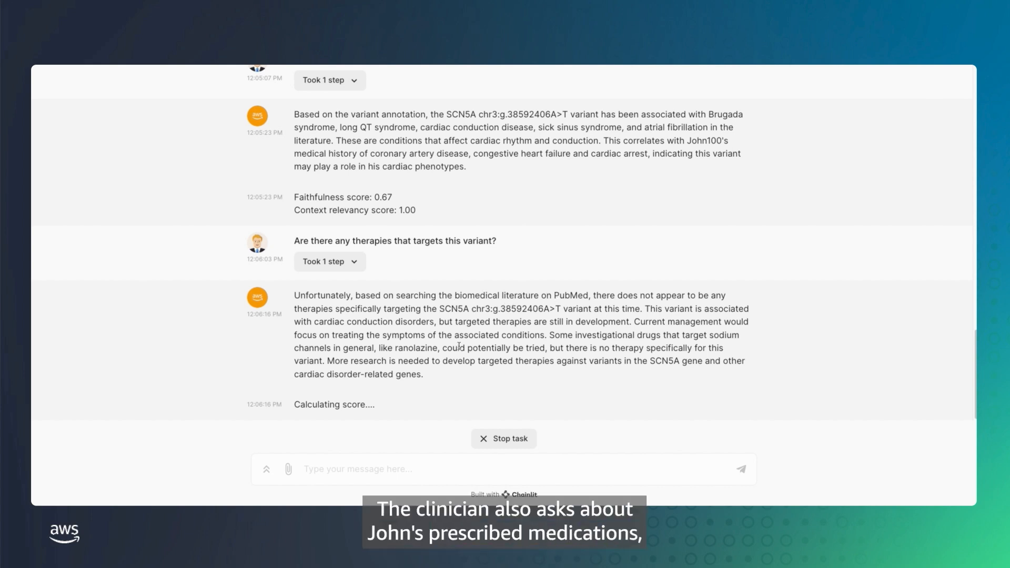
Step: Scroll the chat before asking about trials recruiting end-stage COPD patients
{"action": "scroll", "scroll_direction": "down", "scroll_amount": 3}
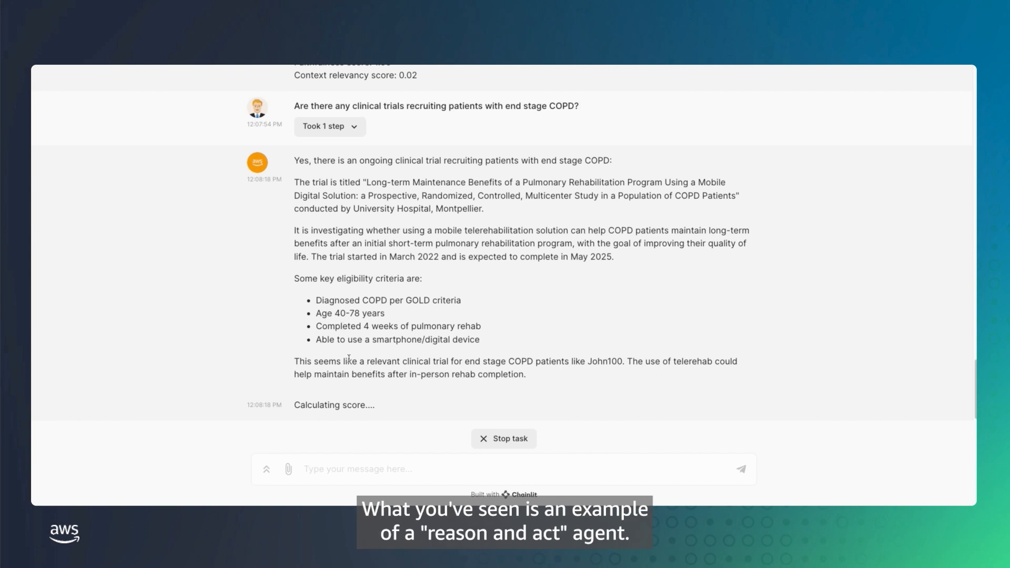
{"action": "mouse_move", "coordinate": [322, 363]}
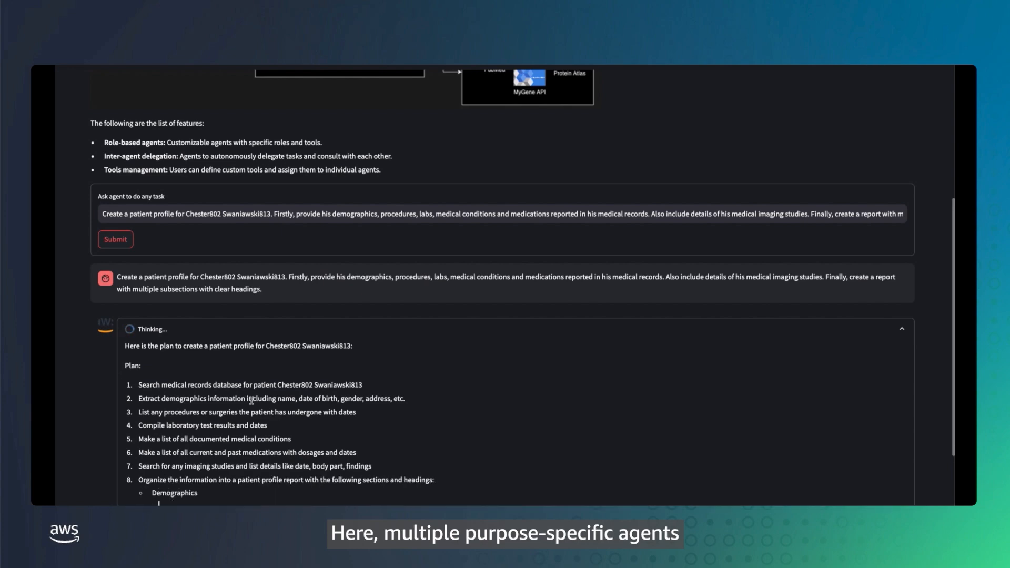
Step: Scroll to follow the agents' medical-records tool calls for the patient profile
{"action": "scroll", "scroll_direction": "down", "scroll_amount": 3}
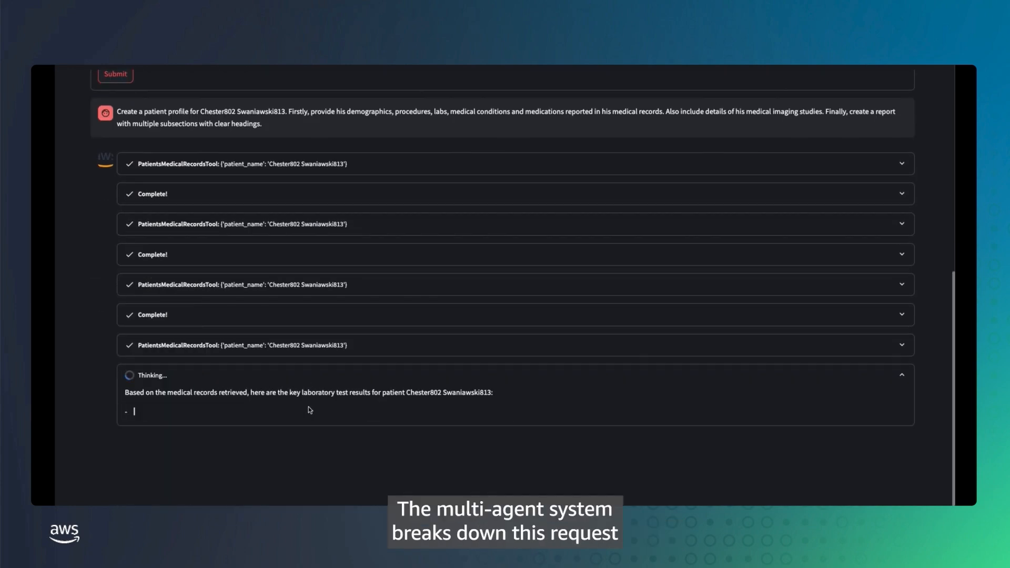
Step: Scroll through the profile's demographics, procedures, labs, conditions, medications and imaging sections
{"action": "scroll", "scroll_direction": "down", "scroll_amount": 3}
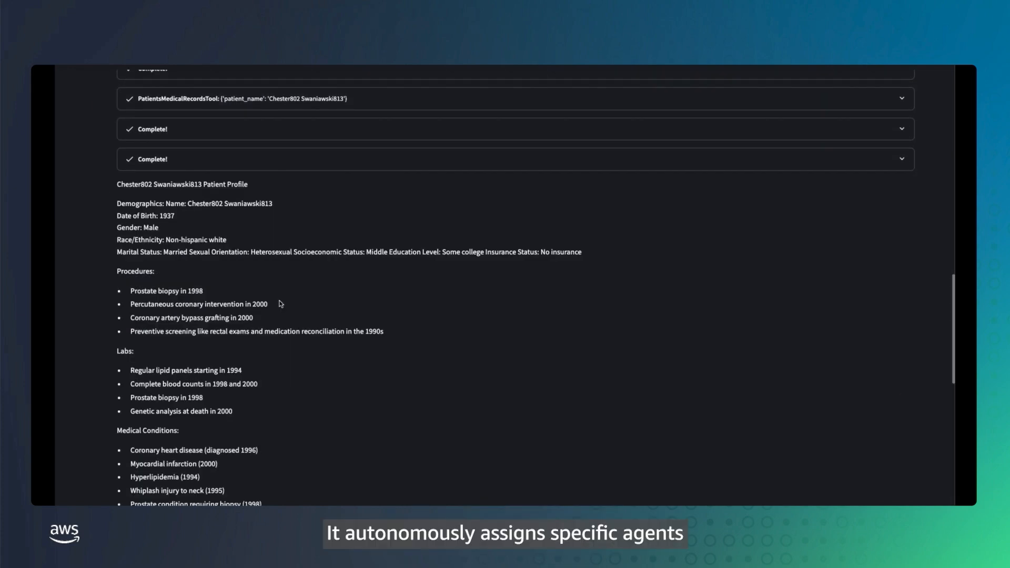
{"action": "mouse_move", "coordinate": [192, 220]}
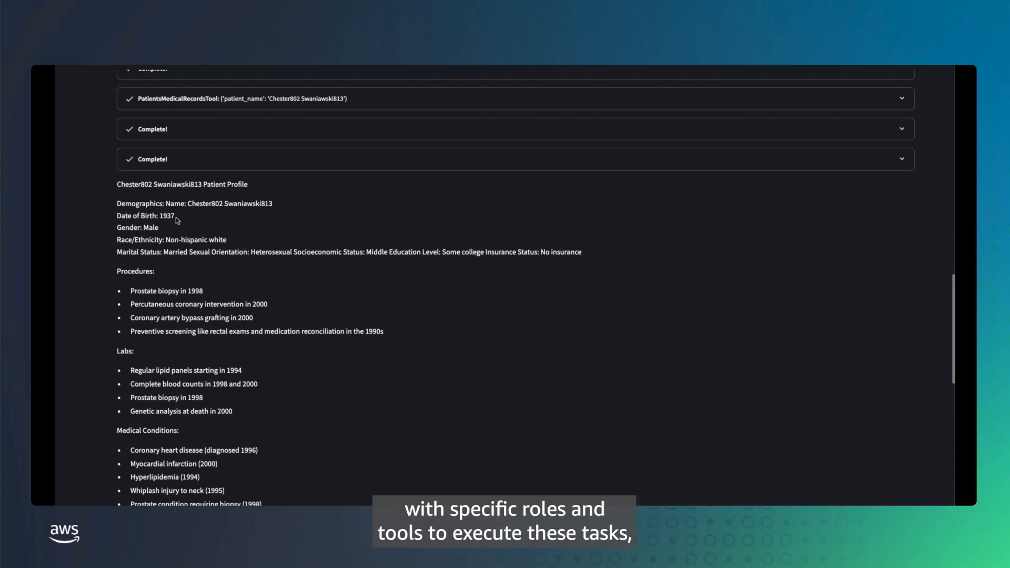
{"action": "scroll", "scroll_direction": "down", "scroll_amount": 3}
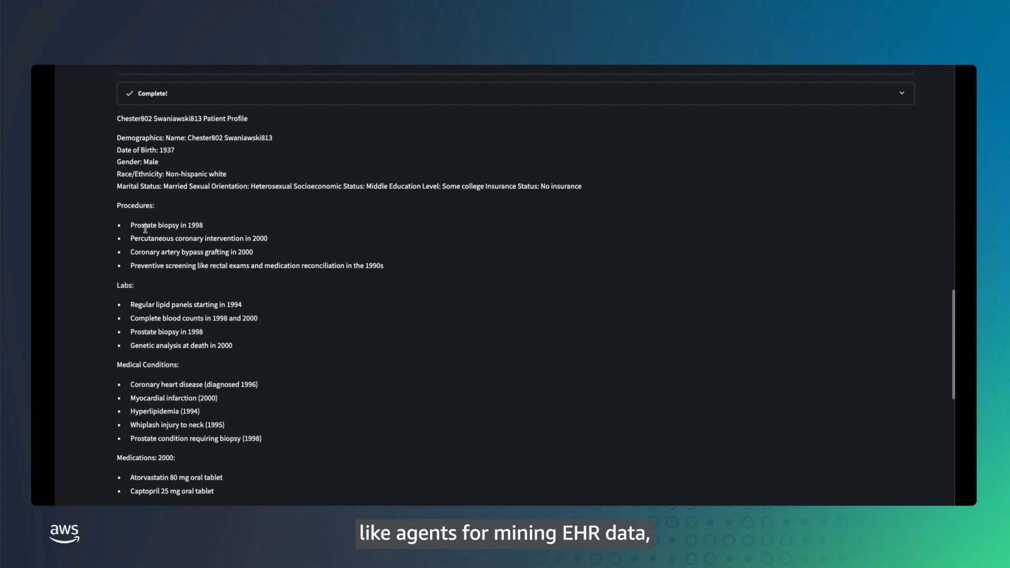
{"action": "scroll", "scroll_direction": "down", "scroll_amount": 3}
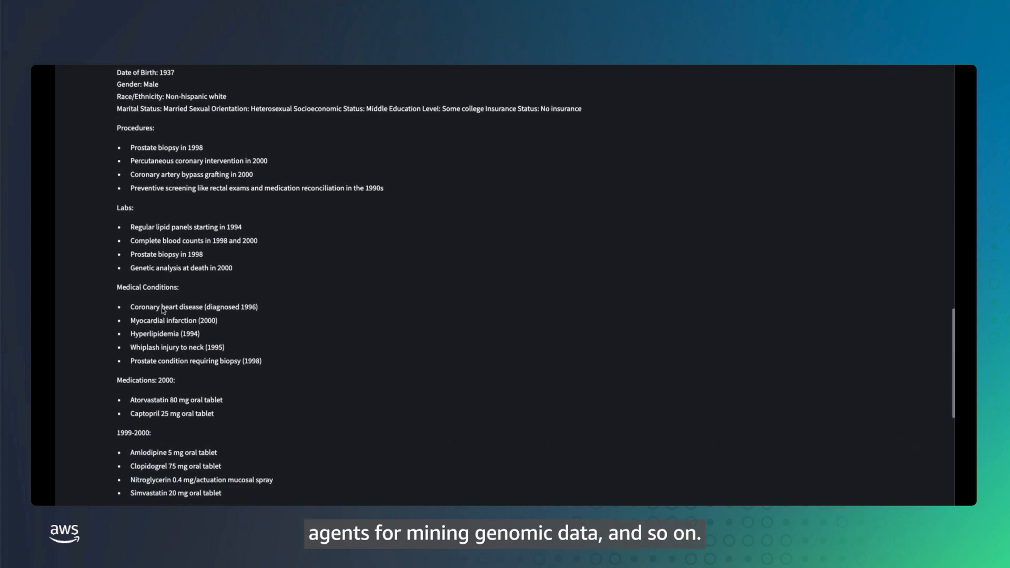
{"action": "scroll", "scroll_direction": "down", "scroll_amount": 3}
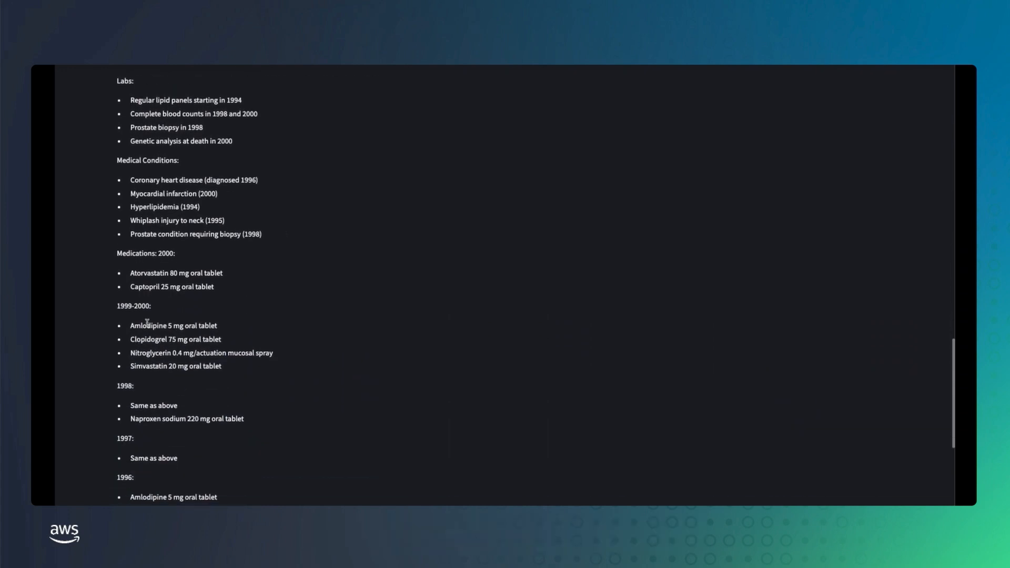
{"action": "scroll", "scroll_direction": "down", "scroll_amount": 3}
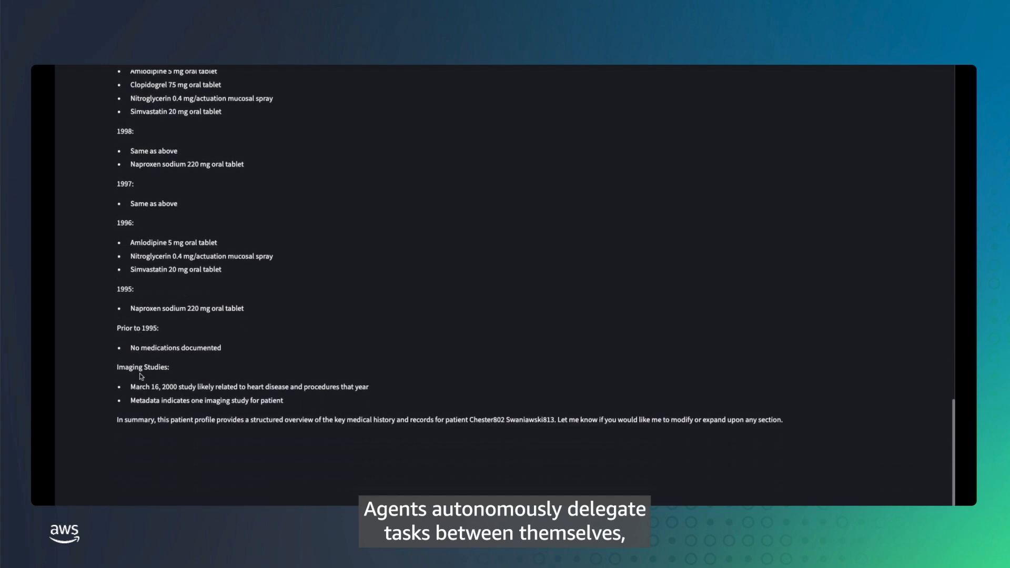